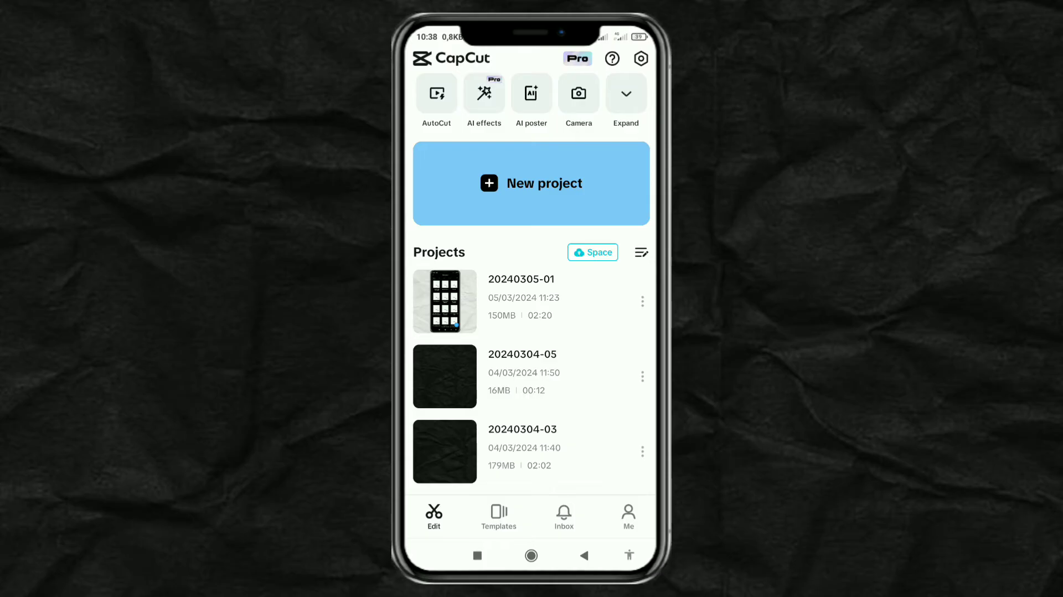
Step: Create a new project from the Instagram logo image
click(532, 184)
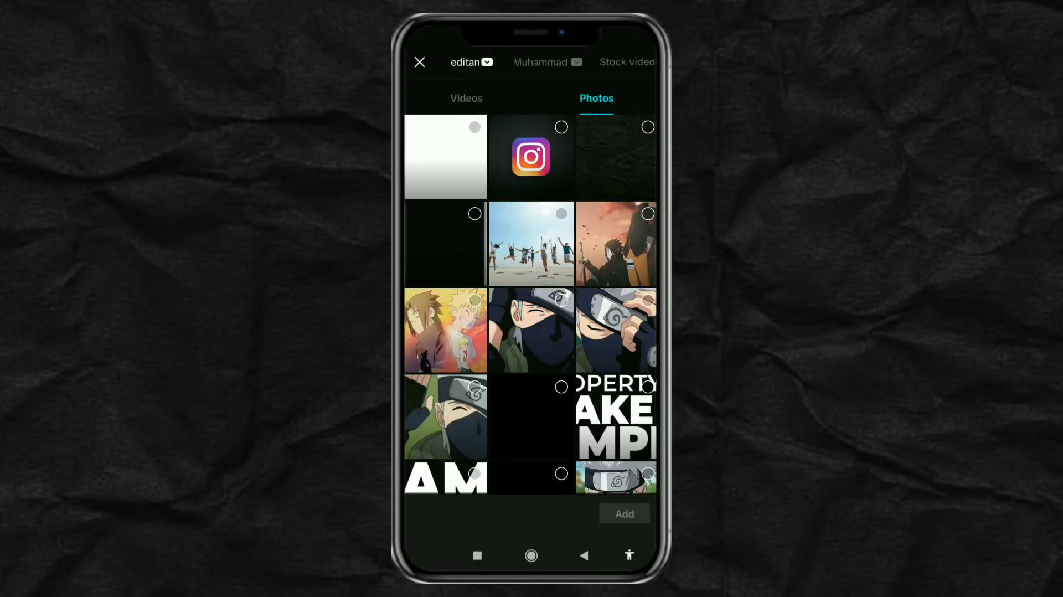
click(531, 157)
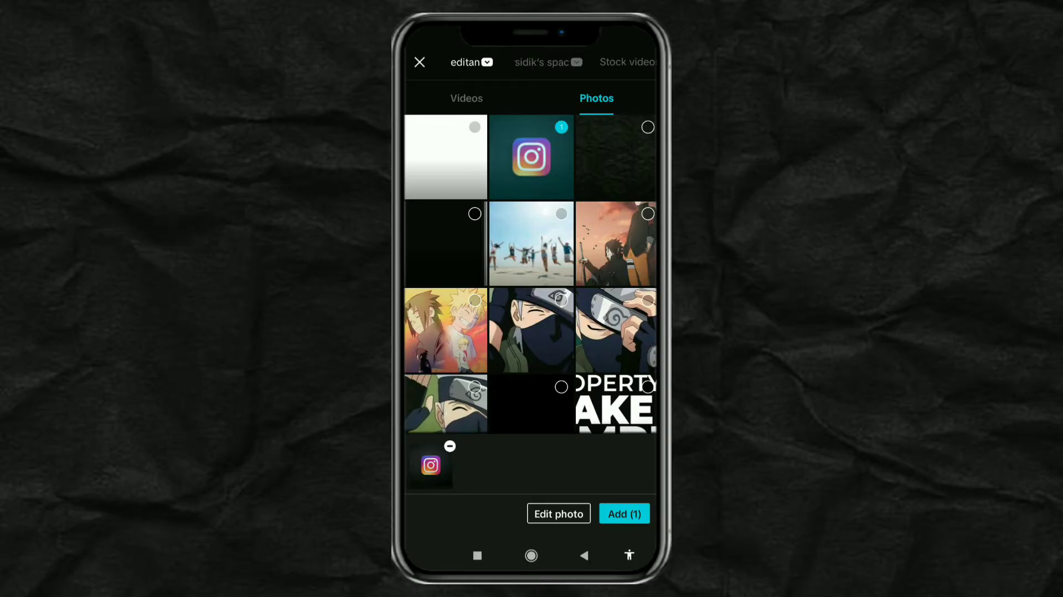
click(623, 514)
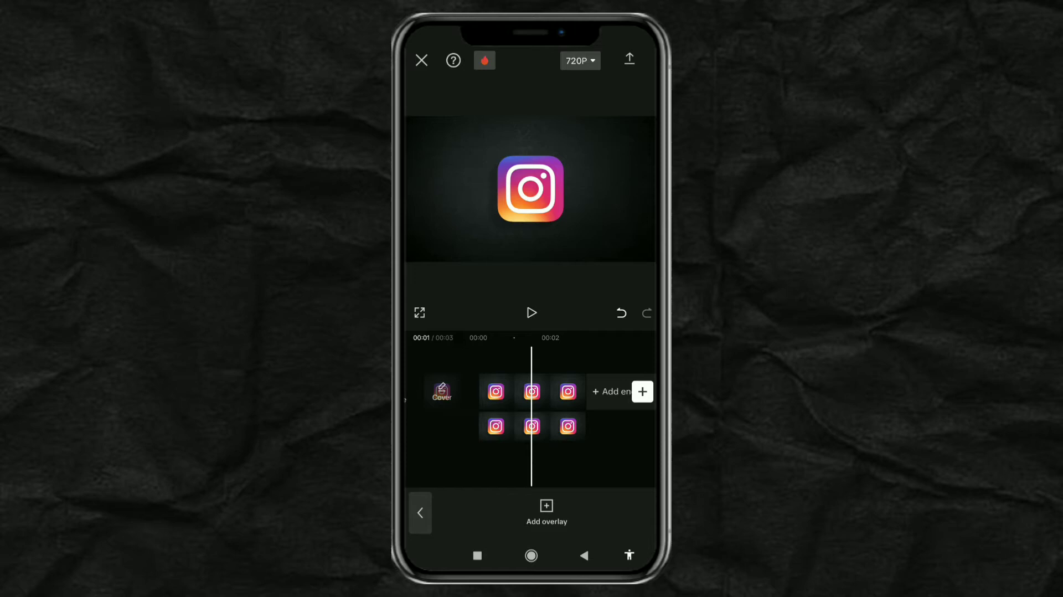
Step: Start a custom background removal on the overlay logo copy in restore mode
click(531, 426)
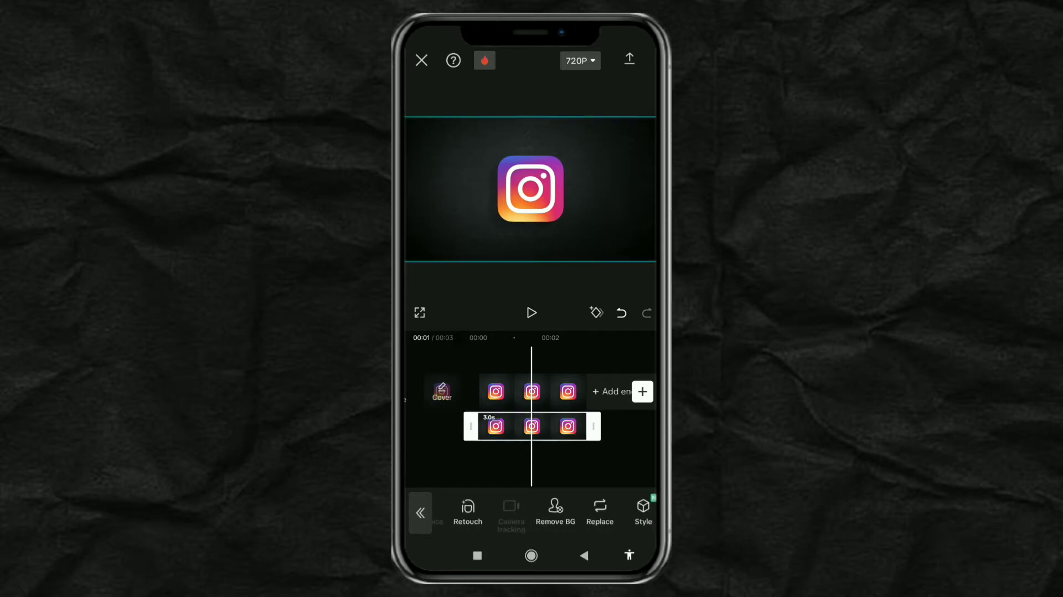
click(555, 512)
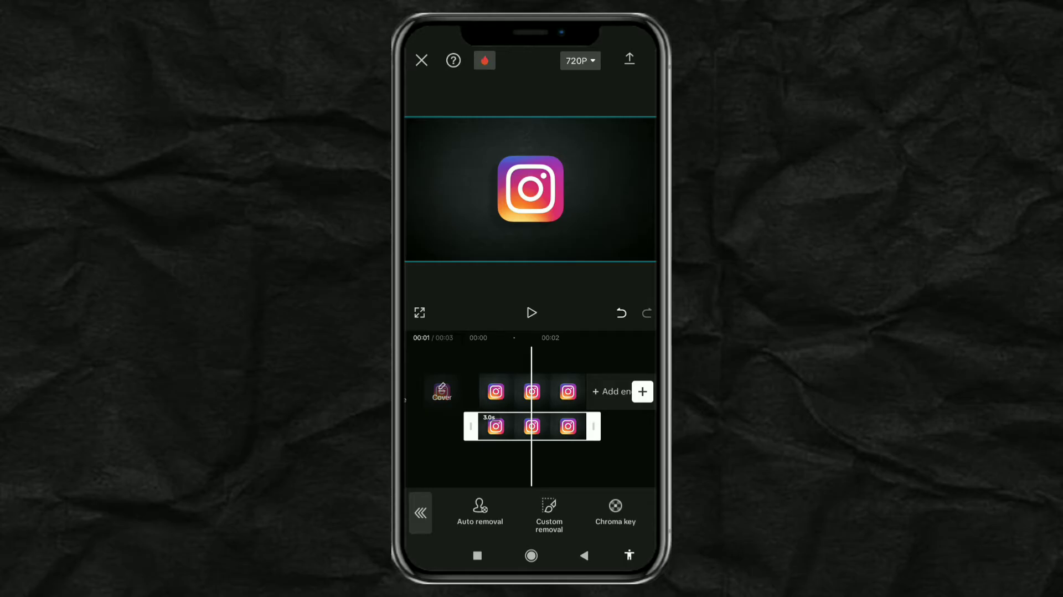
click(549, 512)
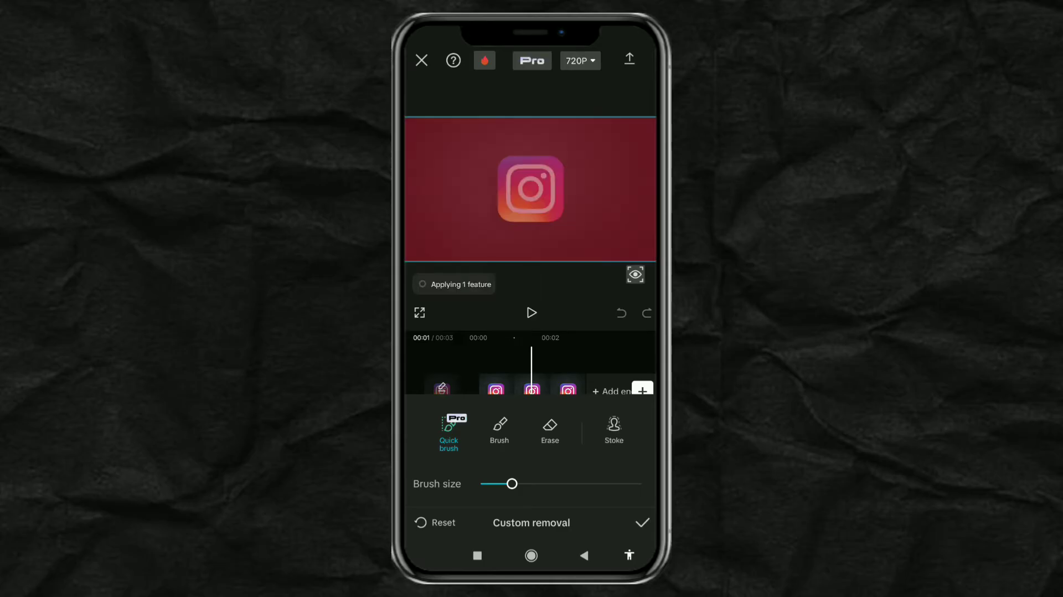
click(550, 427)
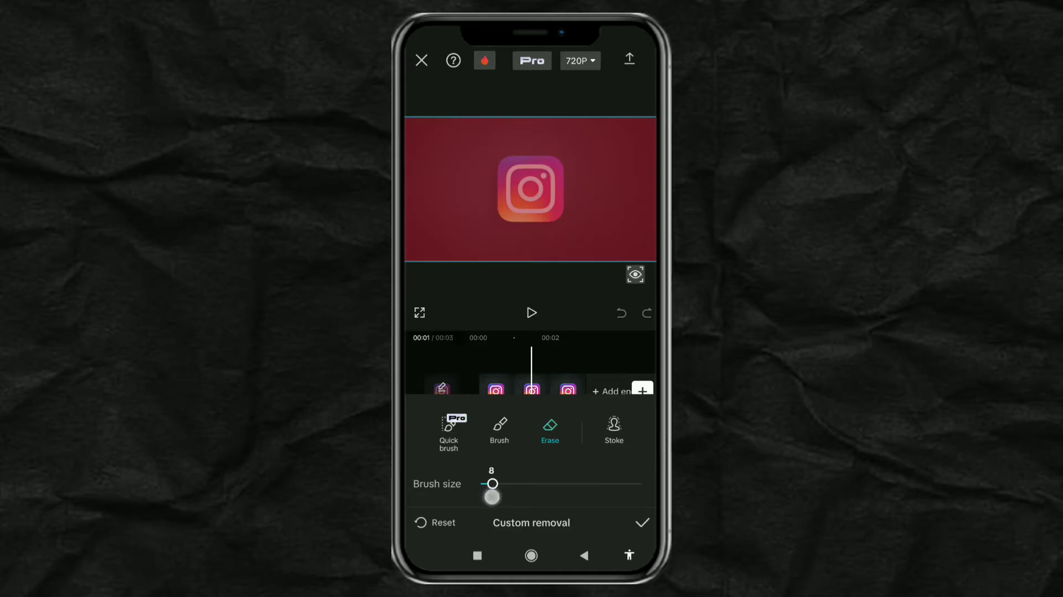
Step: Paint over the logo with a smaller brush and apply the cutout
drag(492, 495, 495, 483)
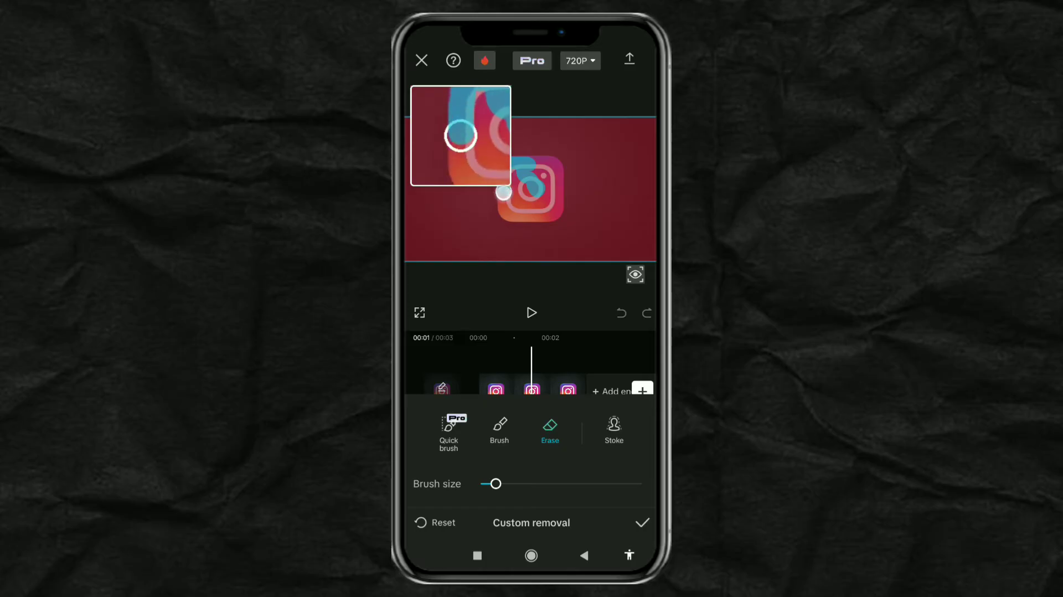
drag(504, 193, 555, 211)
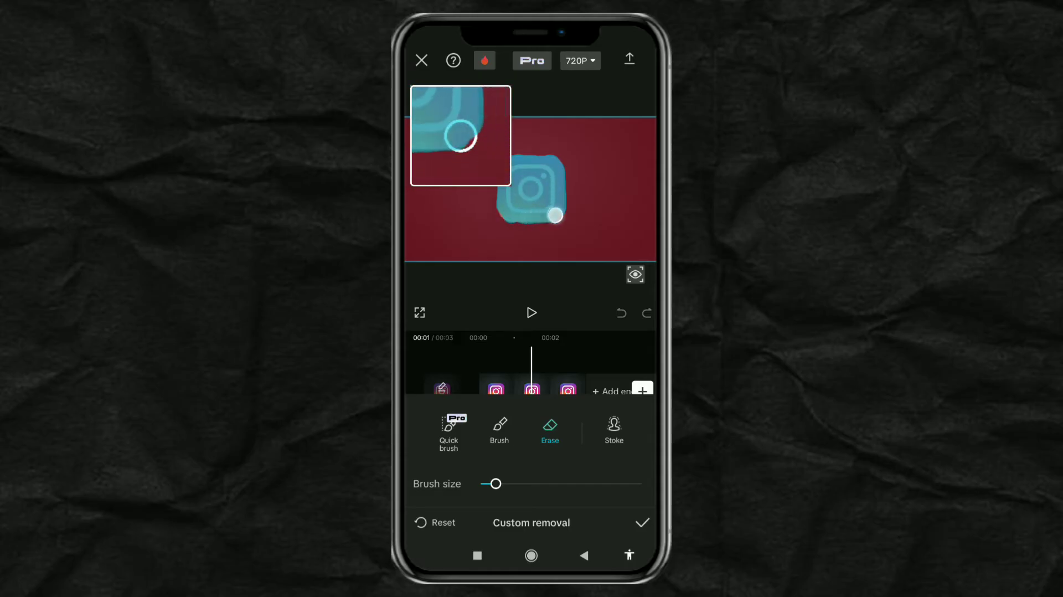
click(642, 523)
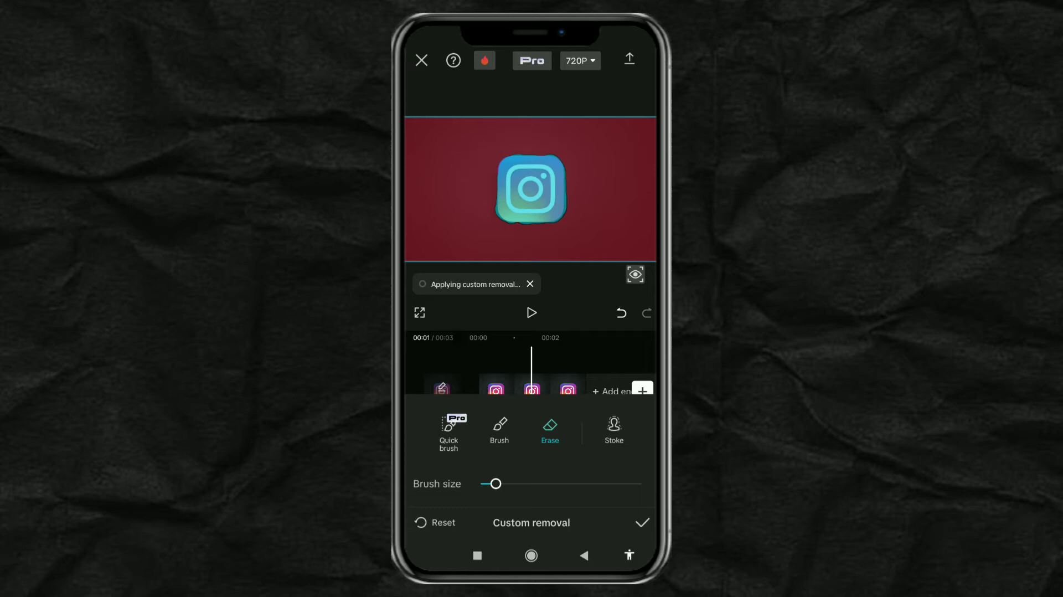
click(641, 523)
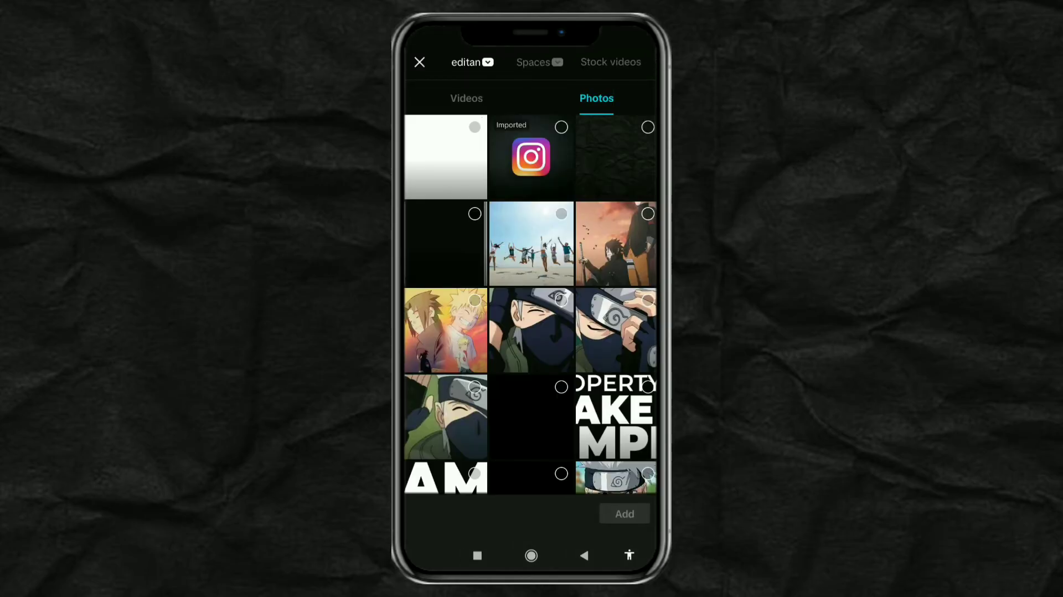
Step: Add the white image as an overlay and blend it with the logo
click(445, 156)
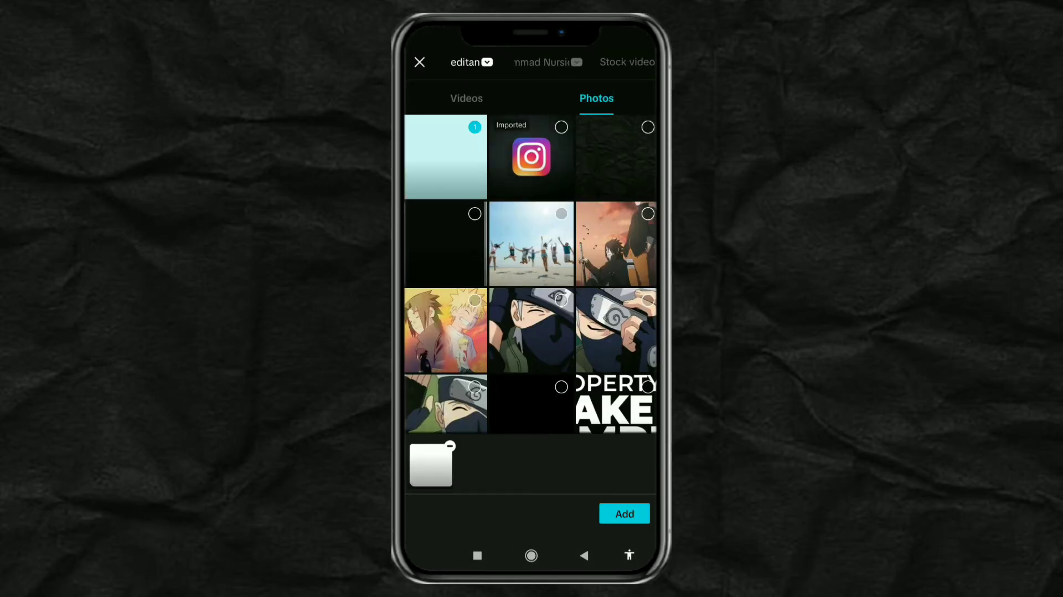
click(623, 514)
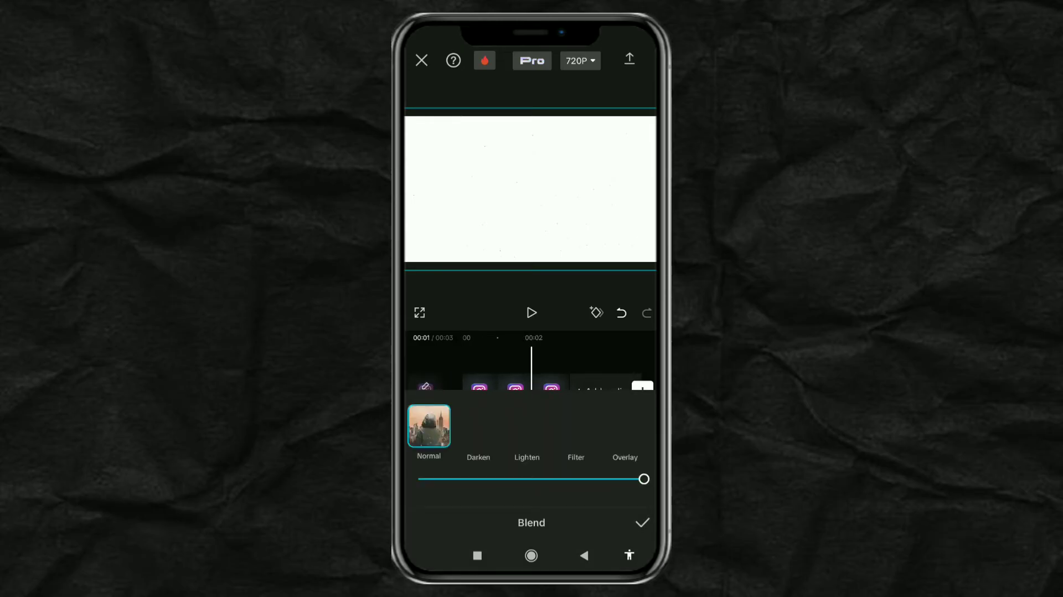
click(576, 424)
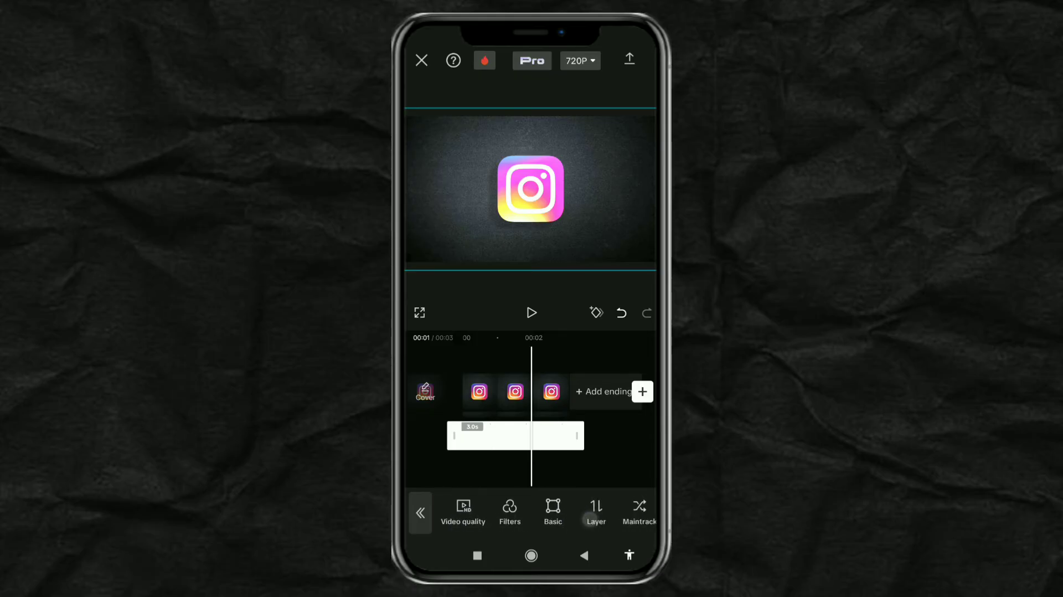
Step: Apply a Mirror mask to the white overlay layer
click(595, 511)
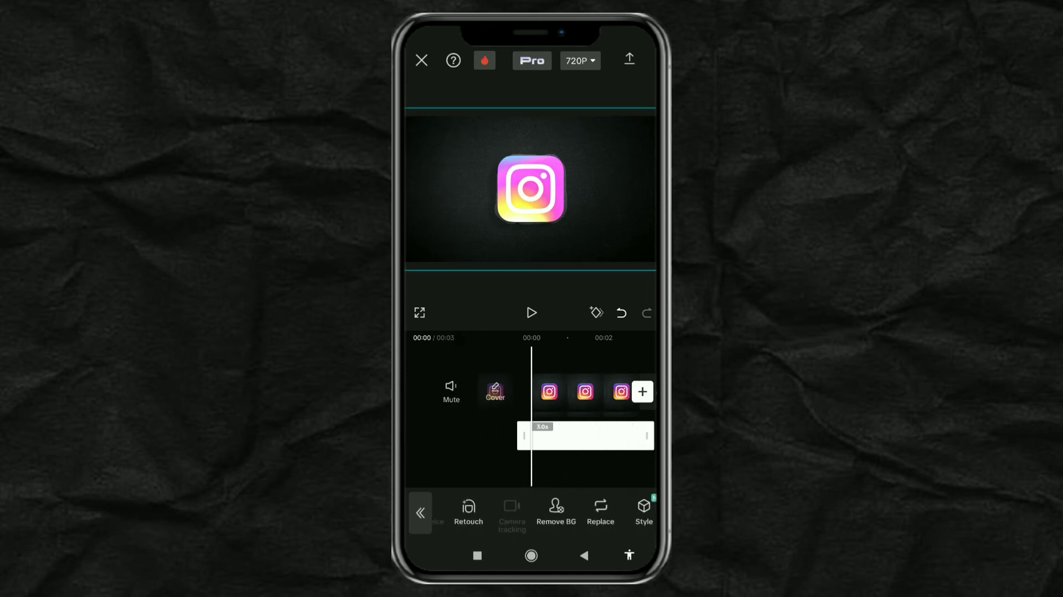
scroll(left, 3)
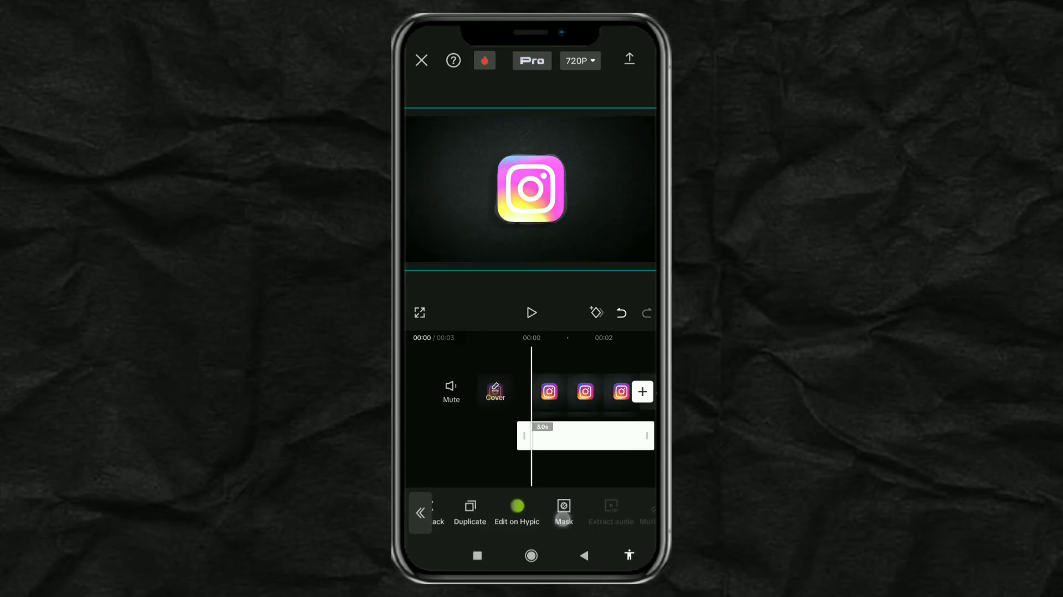
click(563, 513)
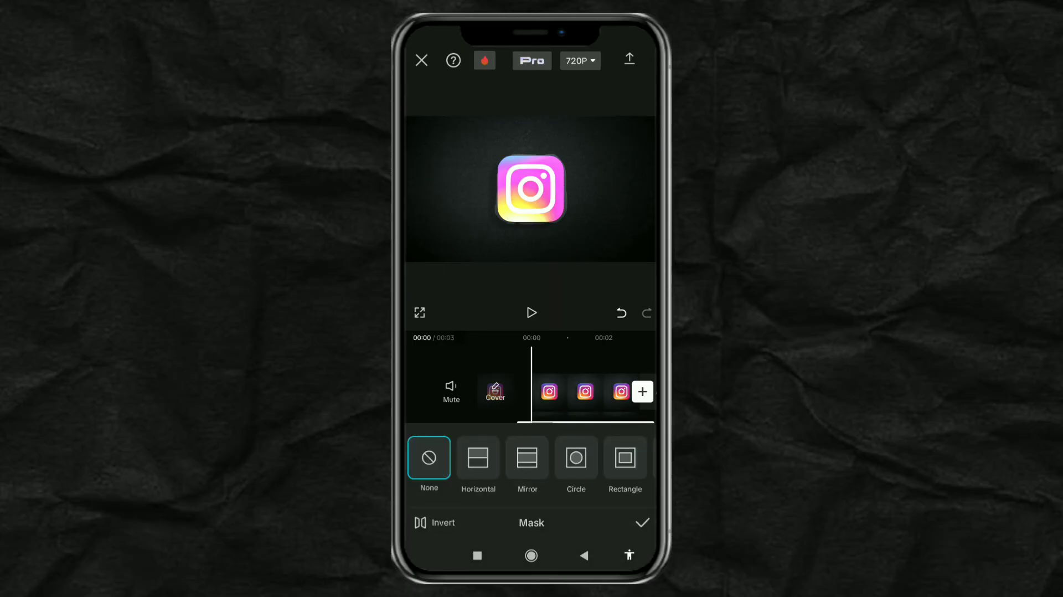
click(527, 458)
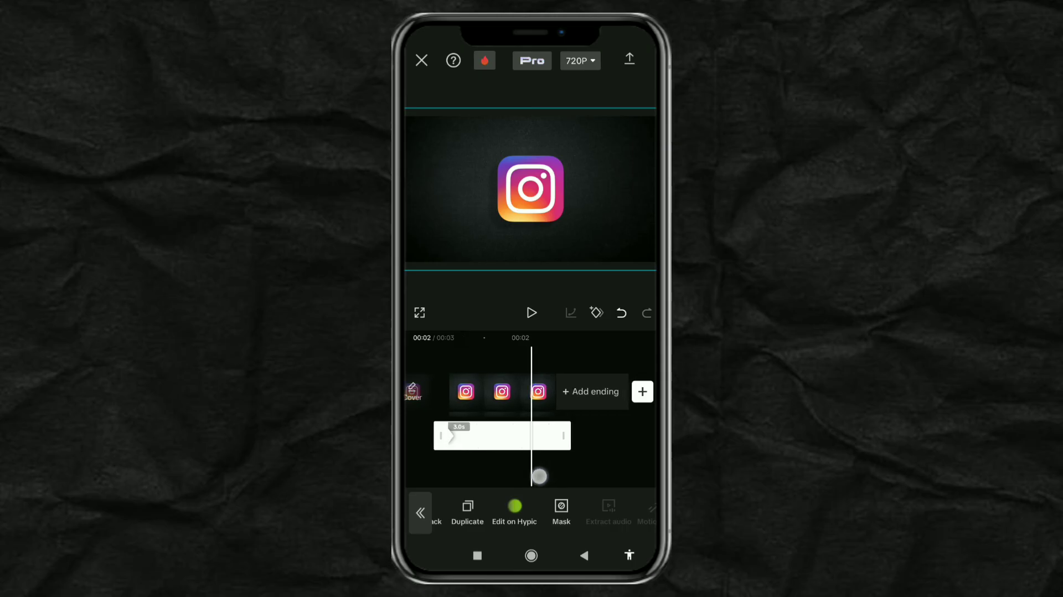
Step: Keyframe the Mirror mask past the logo at 00:02 and confirm
click(561, 511)
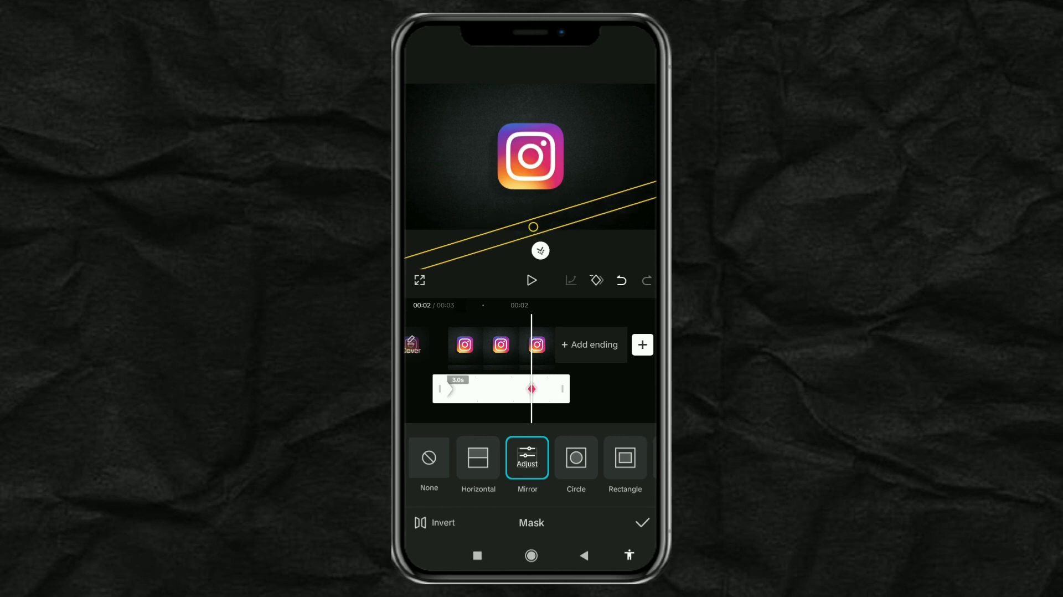
click(640, 523)
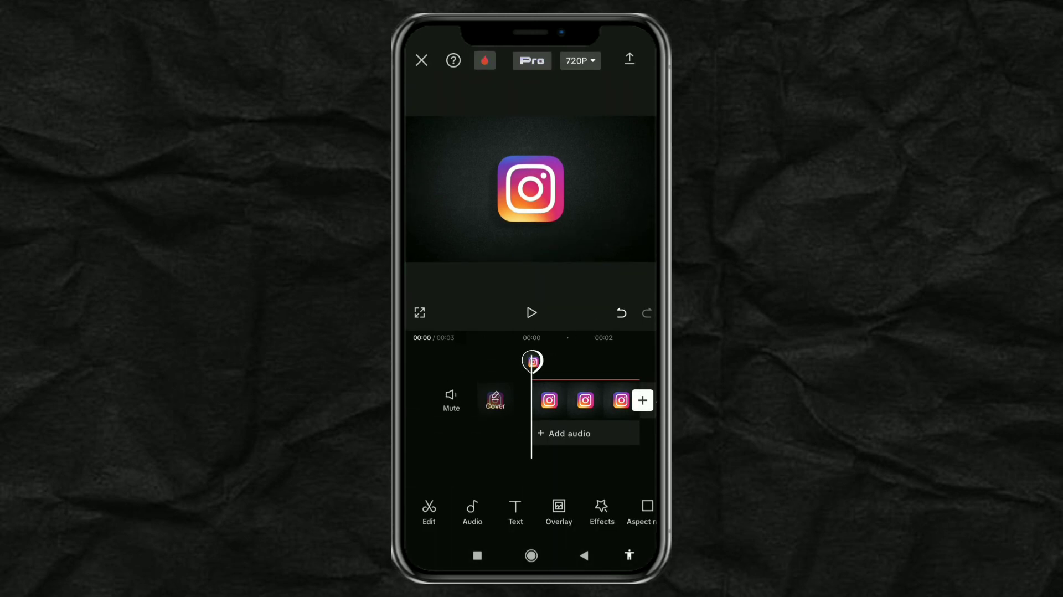
click(531, 313)
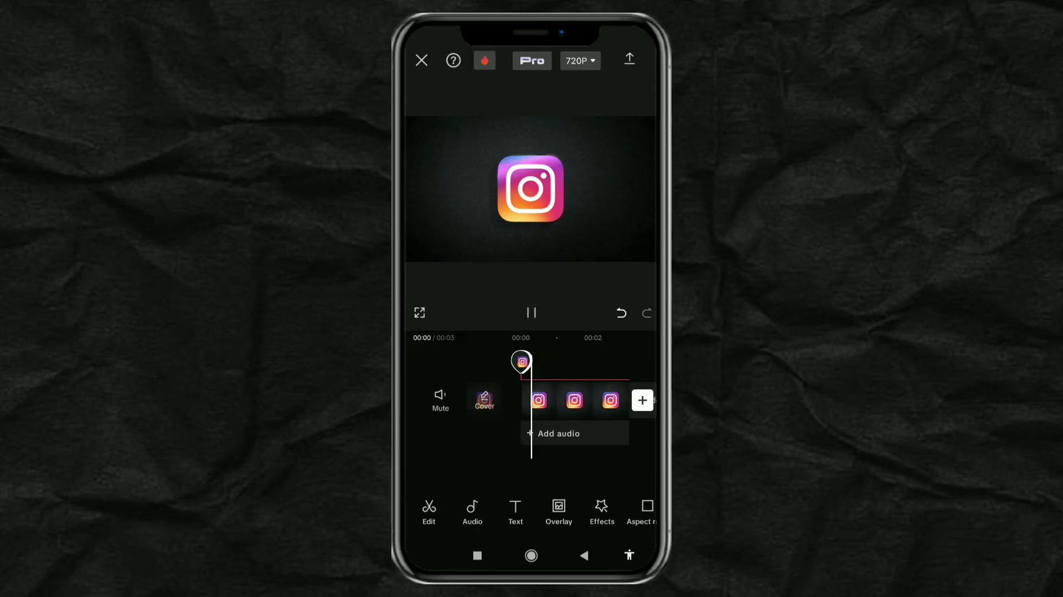
scroll(left, 3)
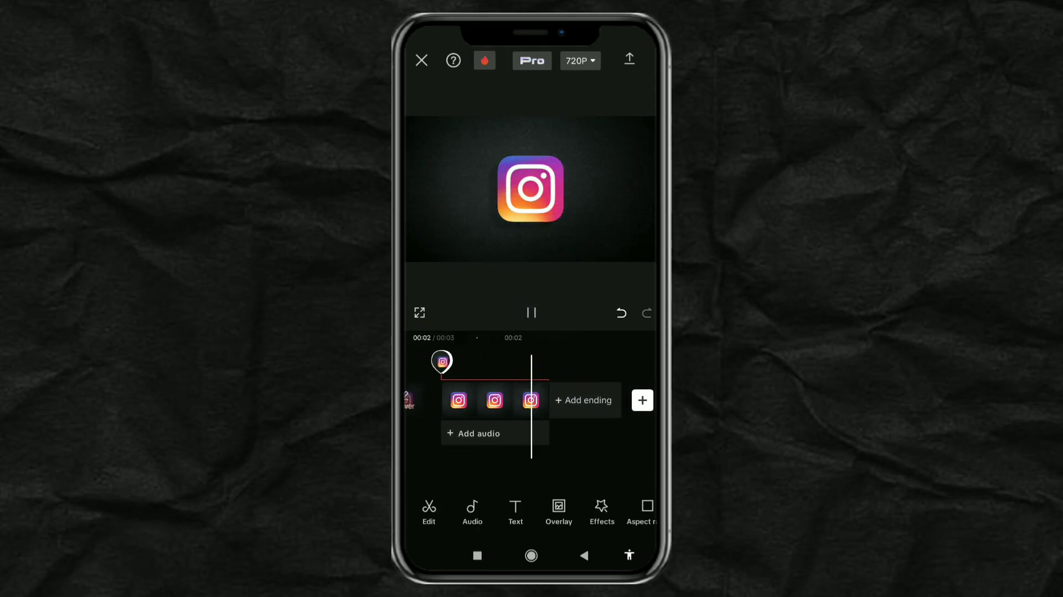
click(532, 313)
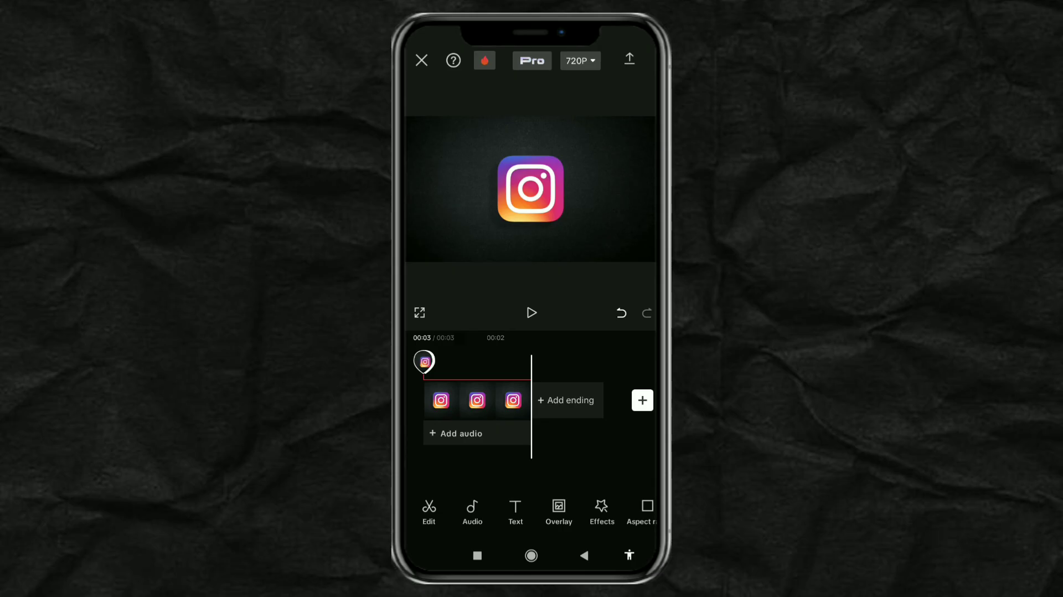